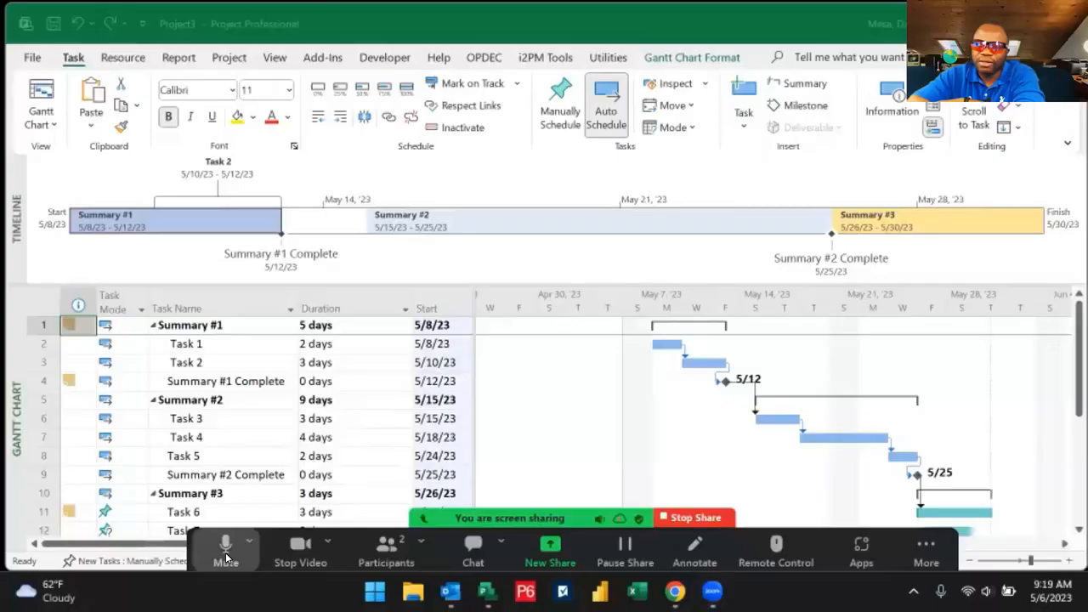
click(224, 547)
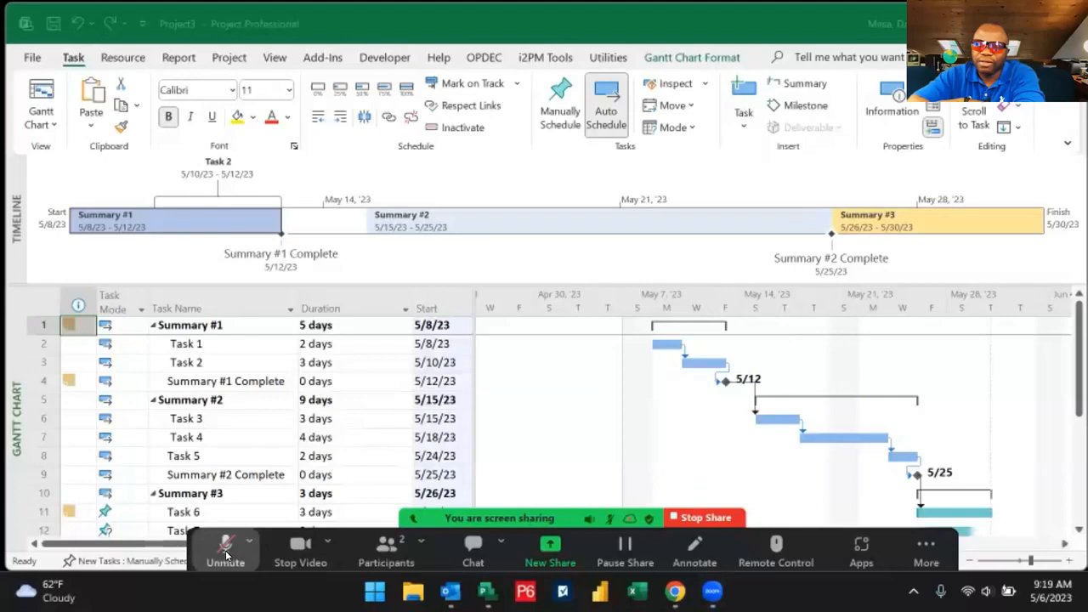
mouse_move(221, 503)
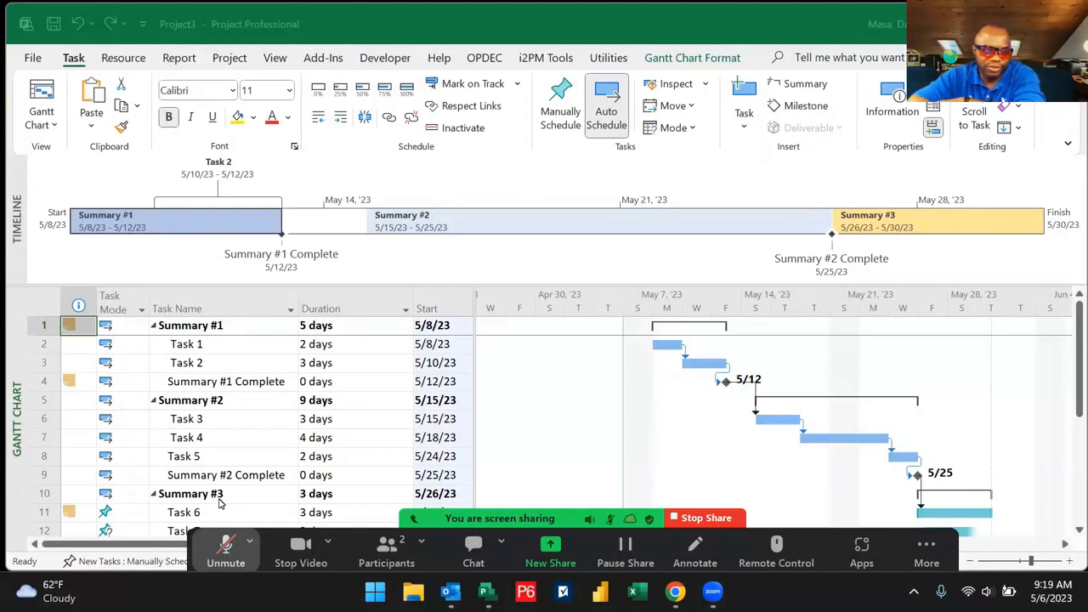
mouse_move(271, 382)
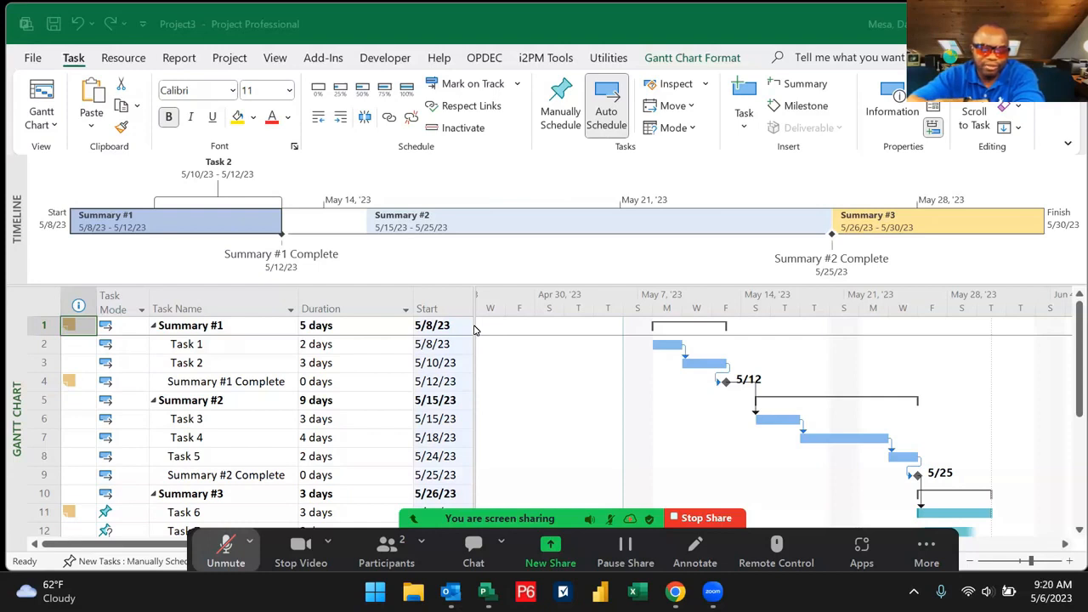
mouse_move(180, 541)
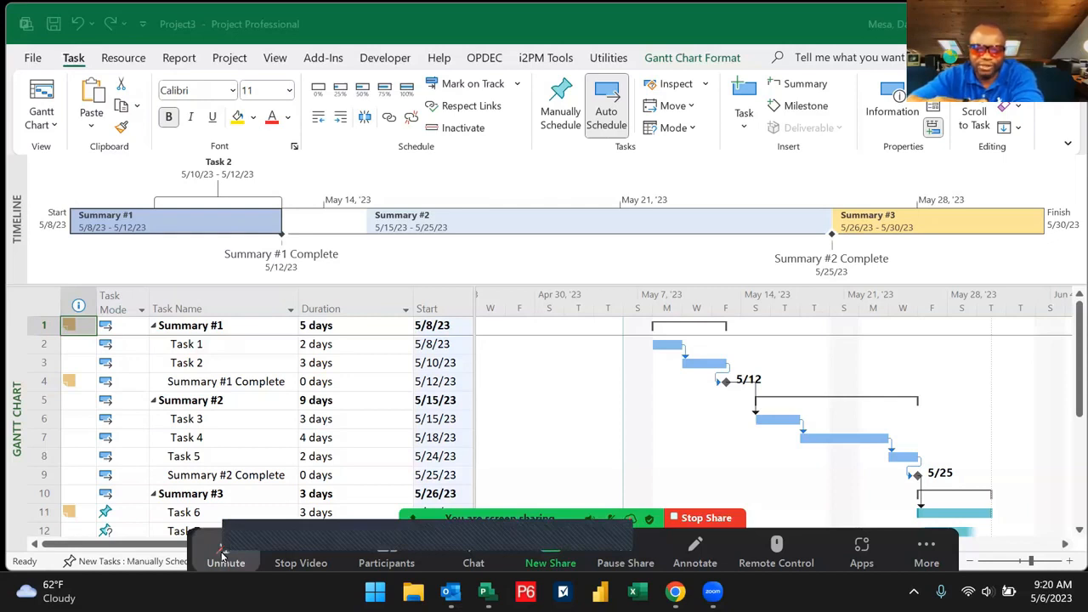
click(224, 547)
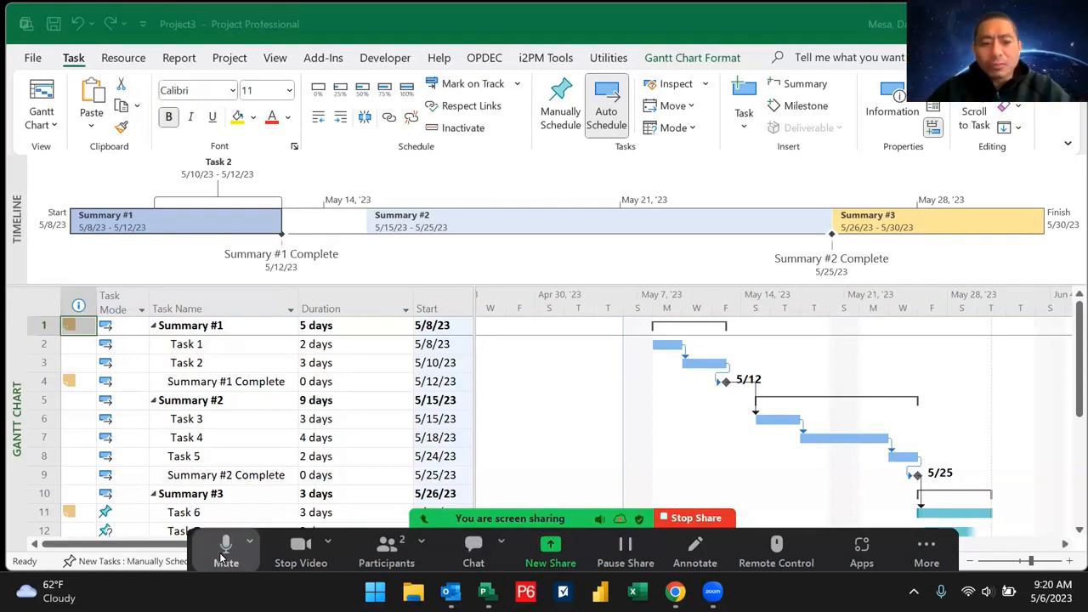